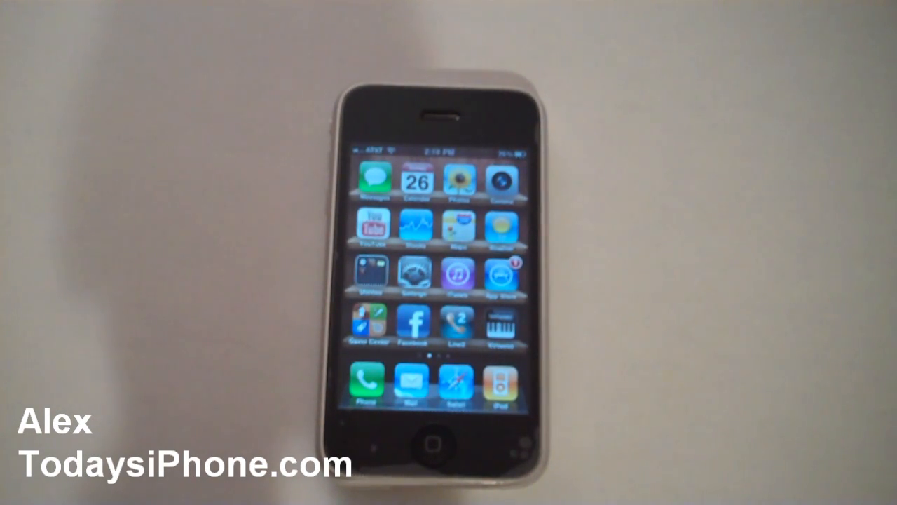
Launch Line2 from the iPhone home screen to its dialing keypad.
{"action": "left_click", "coordinate": [363, 382]}
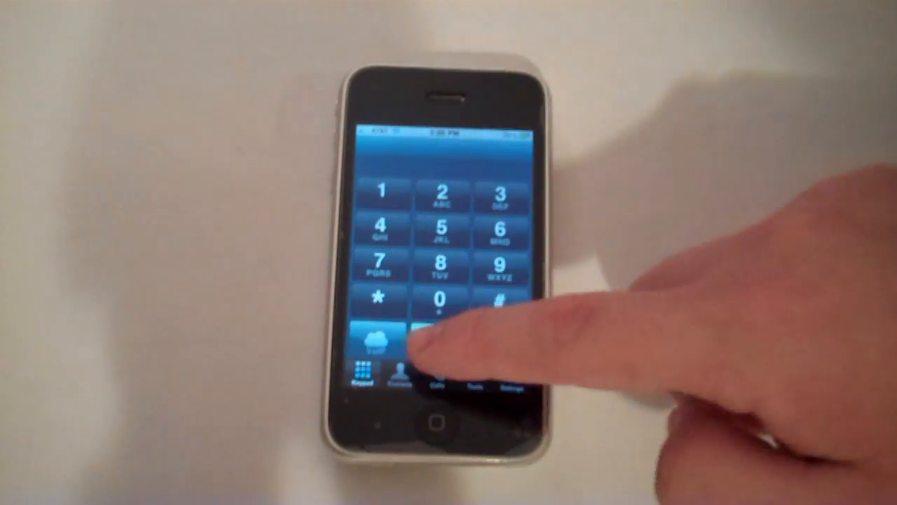
Place a VoIP call to AT&T, then end it to view AT&T's 1 (800) contact info.
{"action": "left_click", "coordinate": [398, 372]}
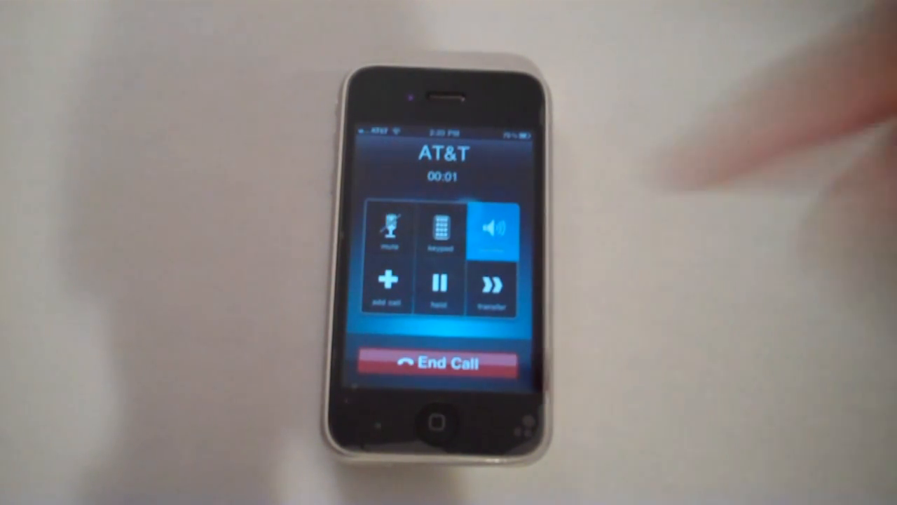
{"action": "left_click", "coordinate": [437, 364]}
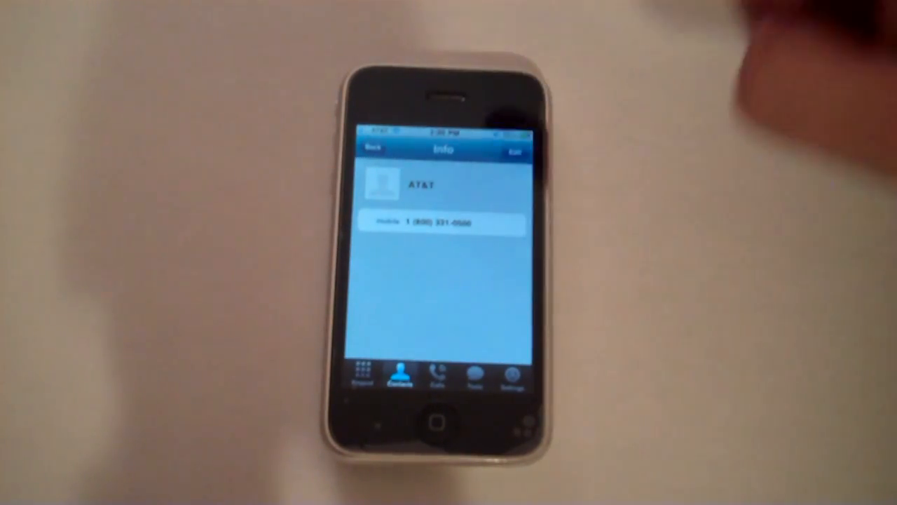
Review the three recent AT&T calls, then switch to the contacts list.
{"action": "left_click", "coordinate": [436, 375]}
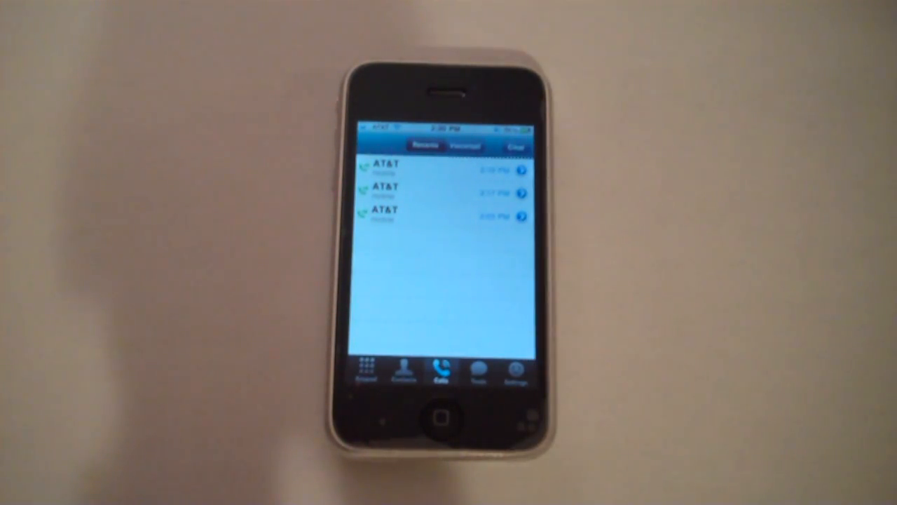
{"action": "left_click", "coordinate": [365, 372]}
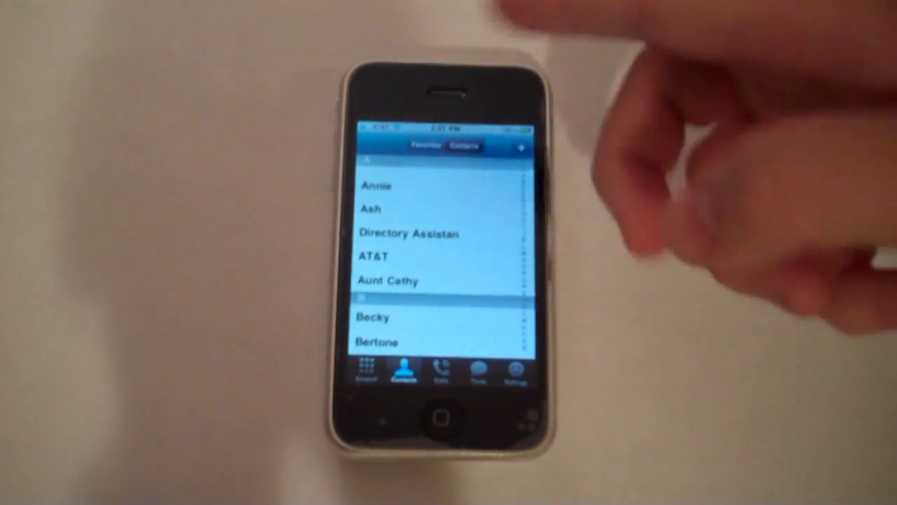
Browse contacts, recent calls and the one text thread, ending on Settings.
{"action": "left_click", "coordinate": [373, 257]}
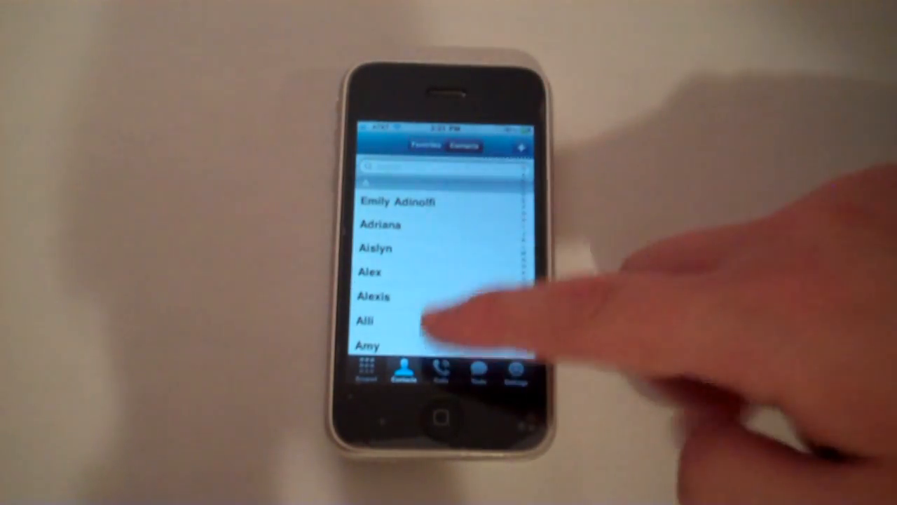
{"action": "left_click", "coordinate": [441, 370]}
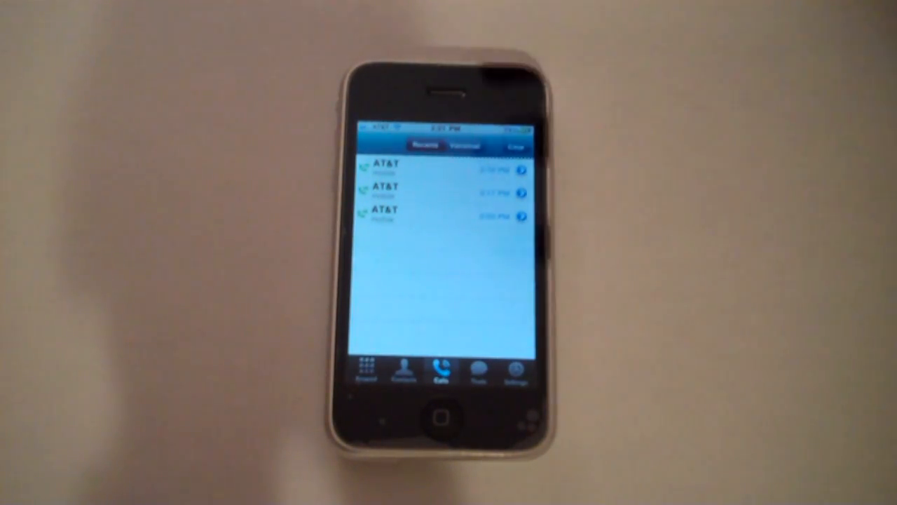
{"action": "left_click", "coordinate": [479, 372]}
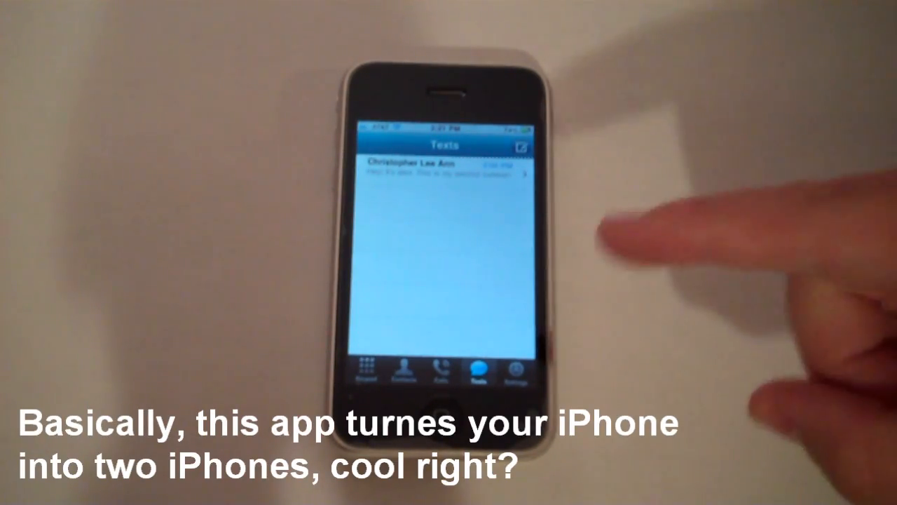
{"action": "left_click", "coordinate": [517, 370]}
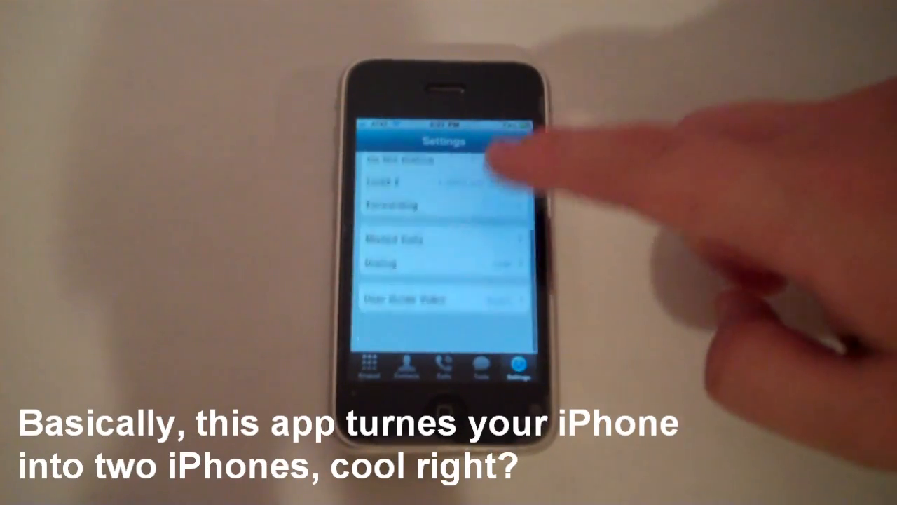